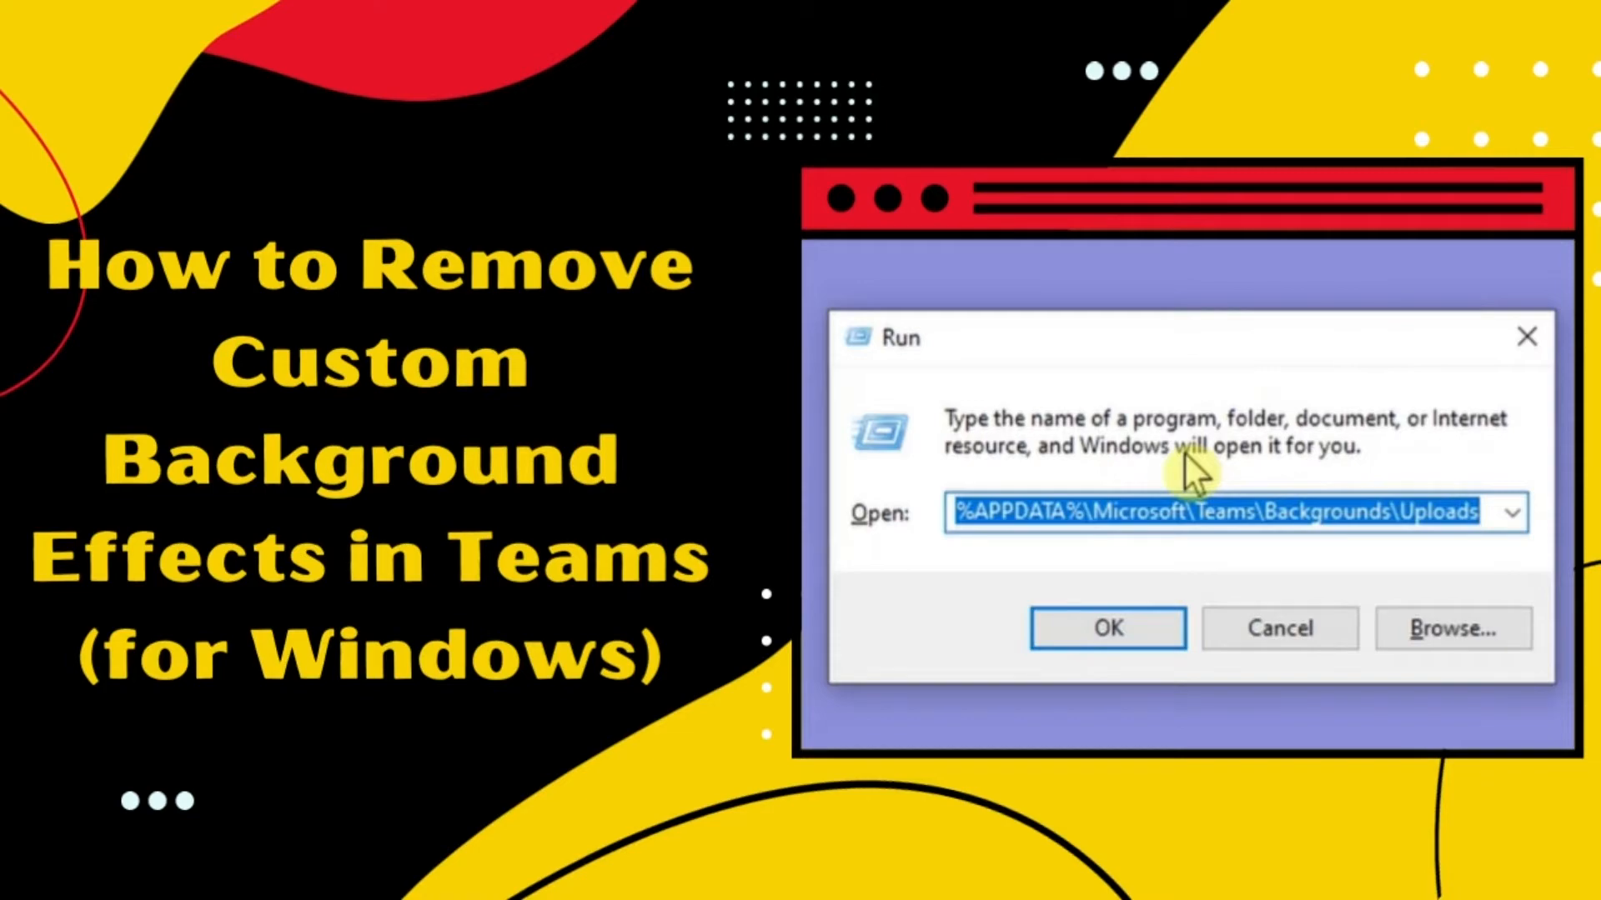
# Step: Run %appdata%\Microsoft\Teams\Backgrounds\Uploads to open the Teams Uploads folder
pyautogui.click(1107, 628)
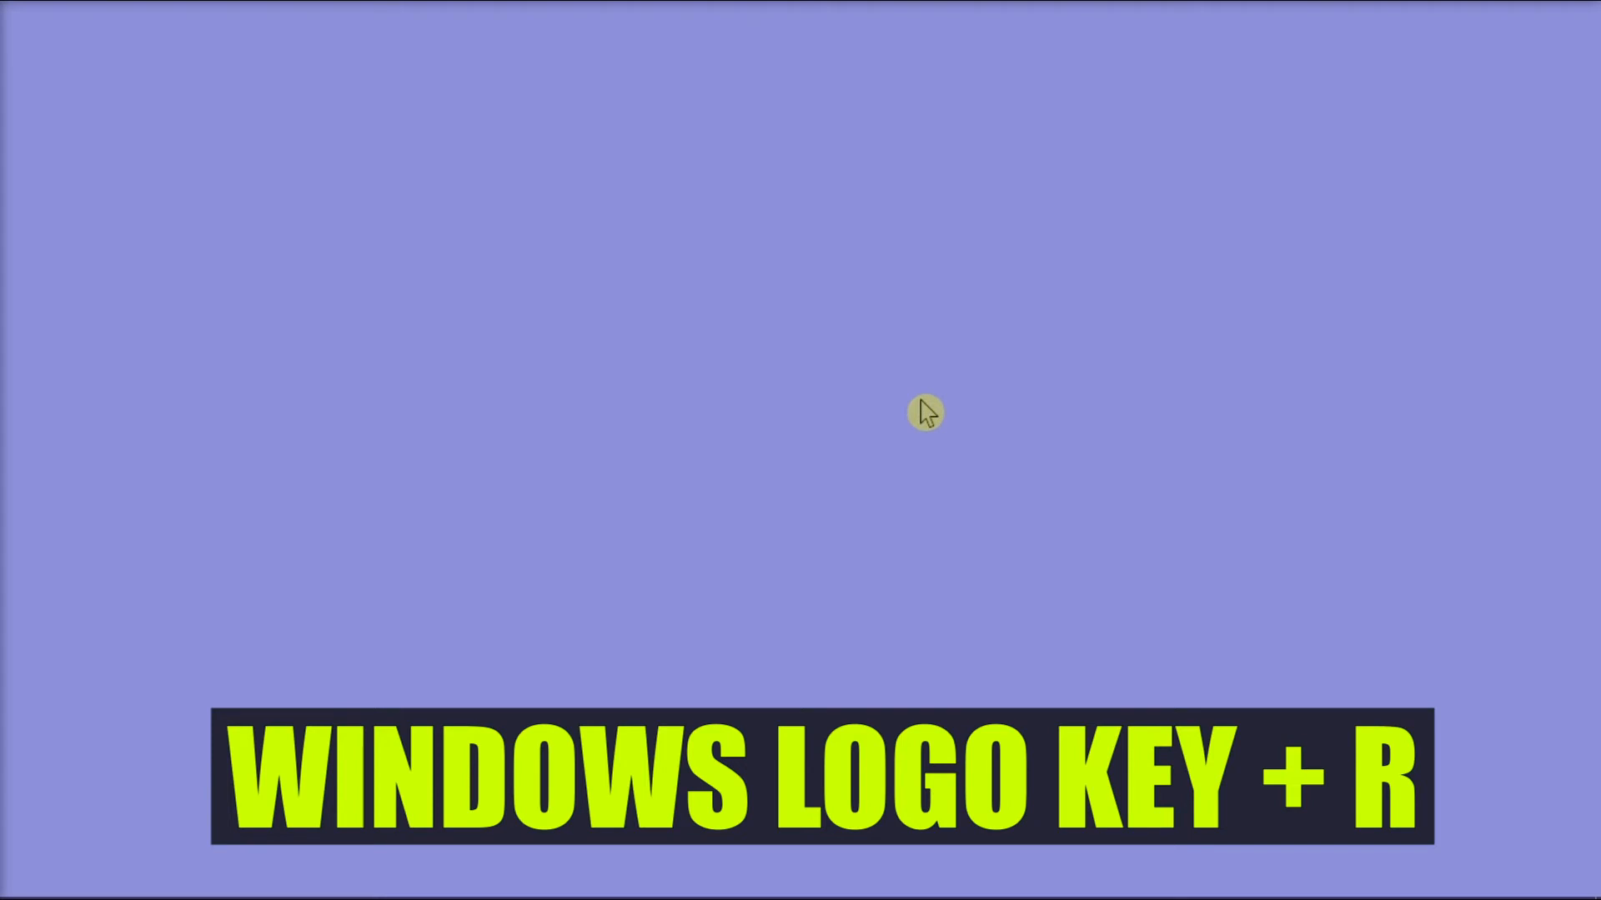
pyautogui.press('win+r')
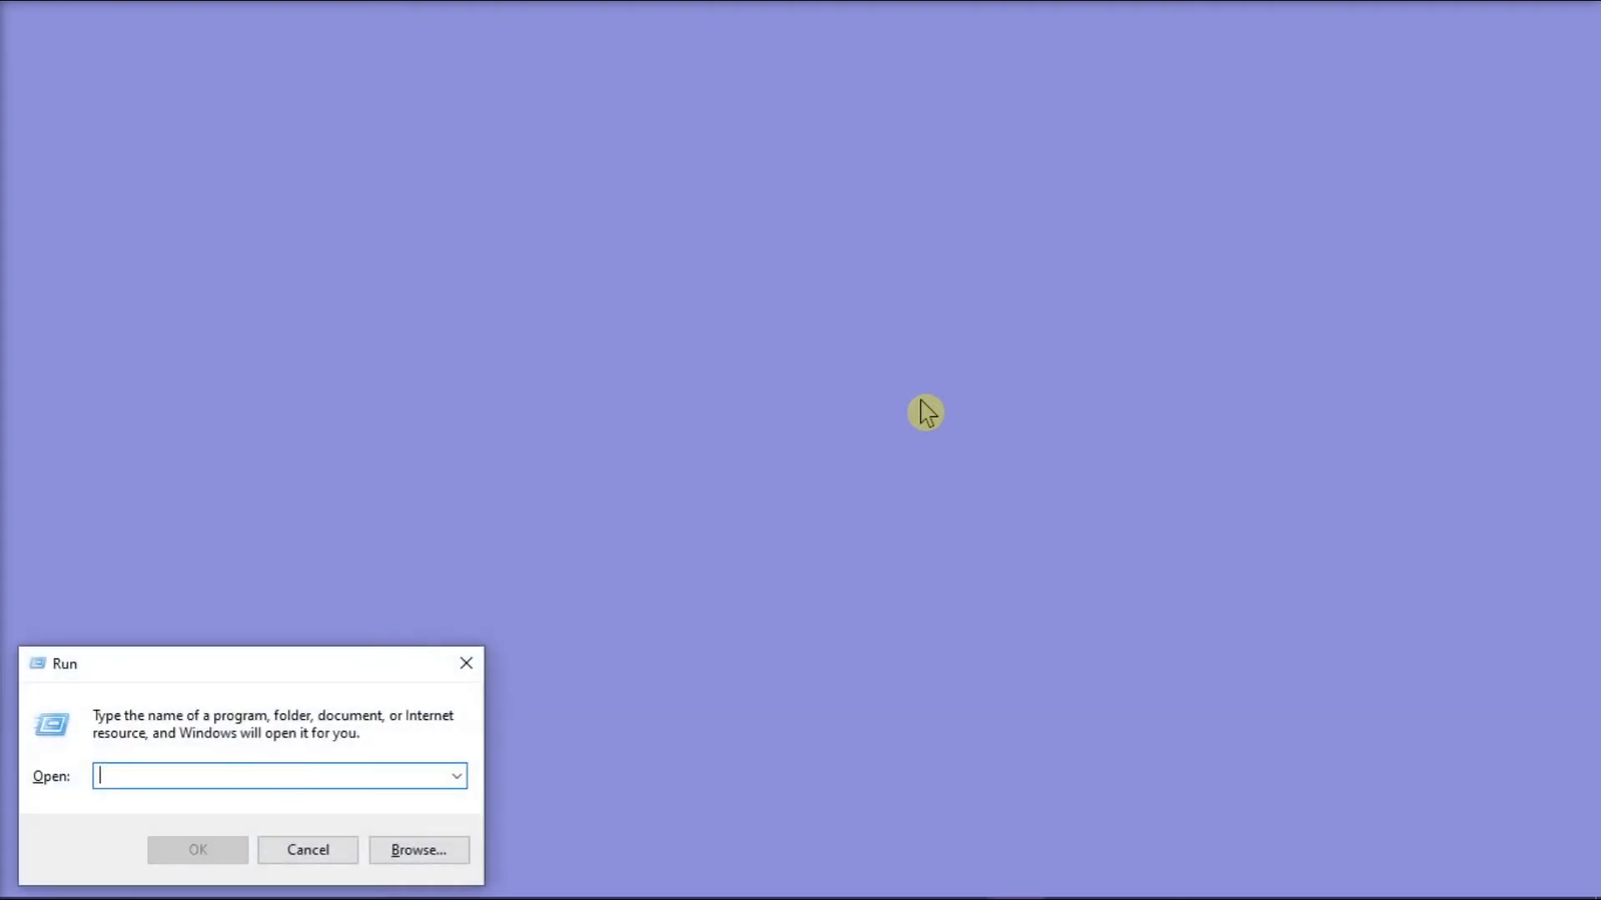
pyautogui.write('%APPDATA%\\Microsoft\\Teams\\Backgrounds\\Uploads')
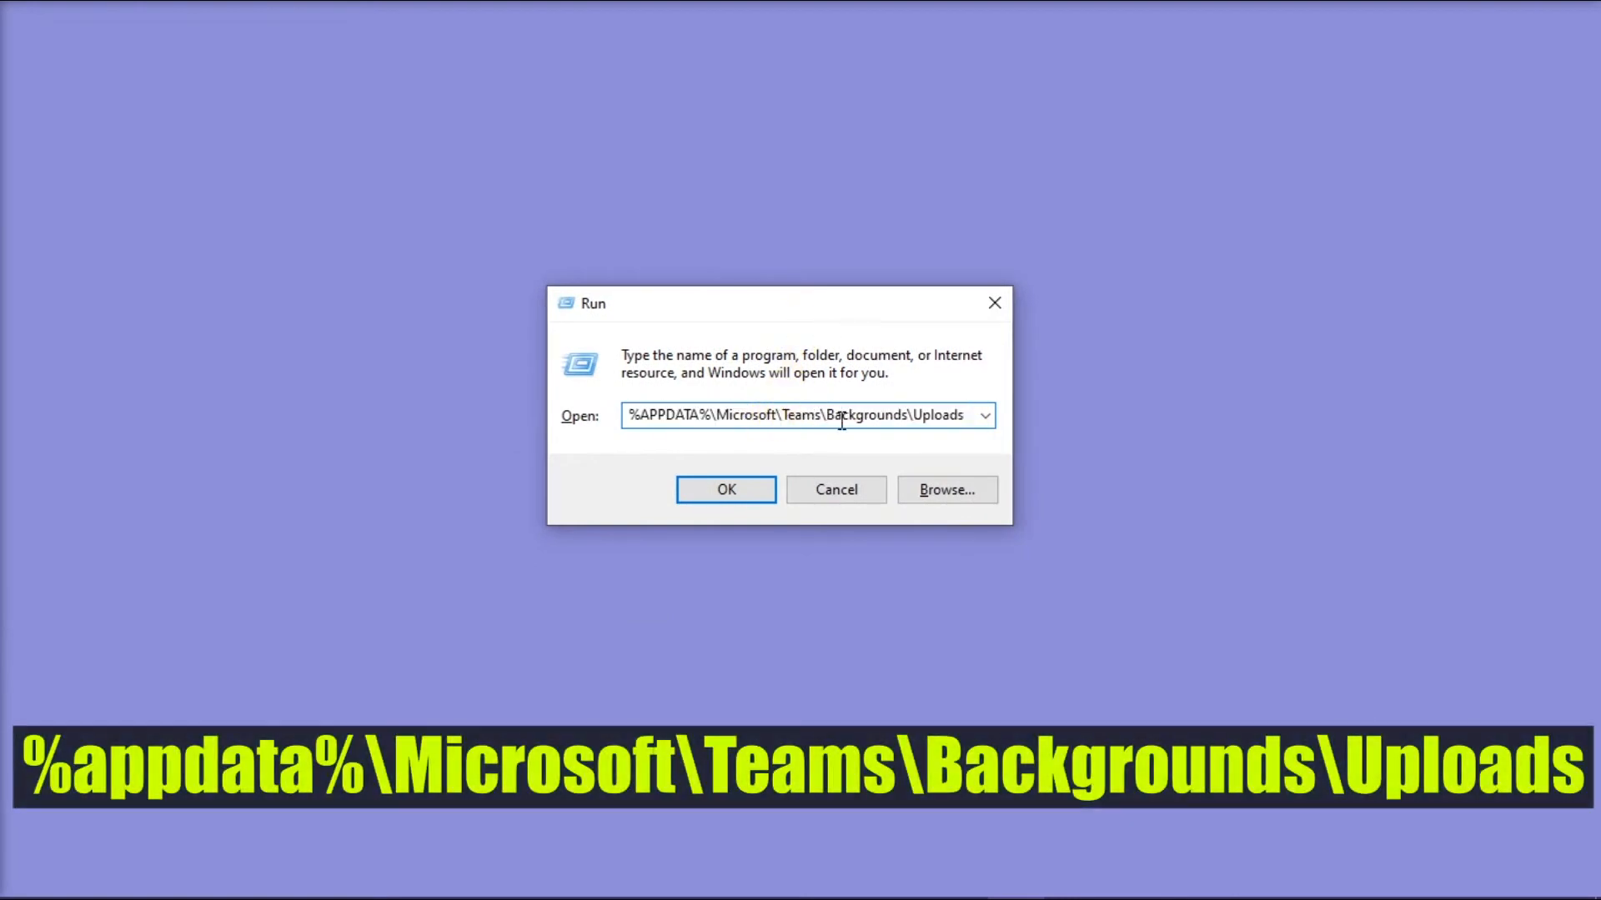
pyautogui.write('%appdata%\\Microsoft\\Teams\\Backgrounds\\Uploads')
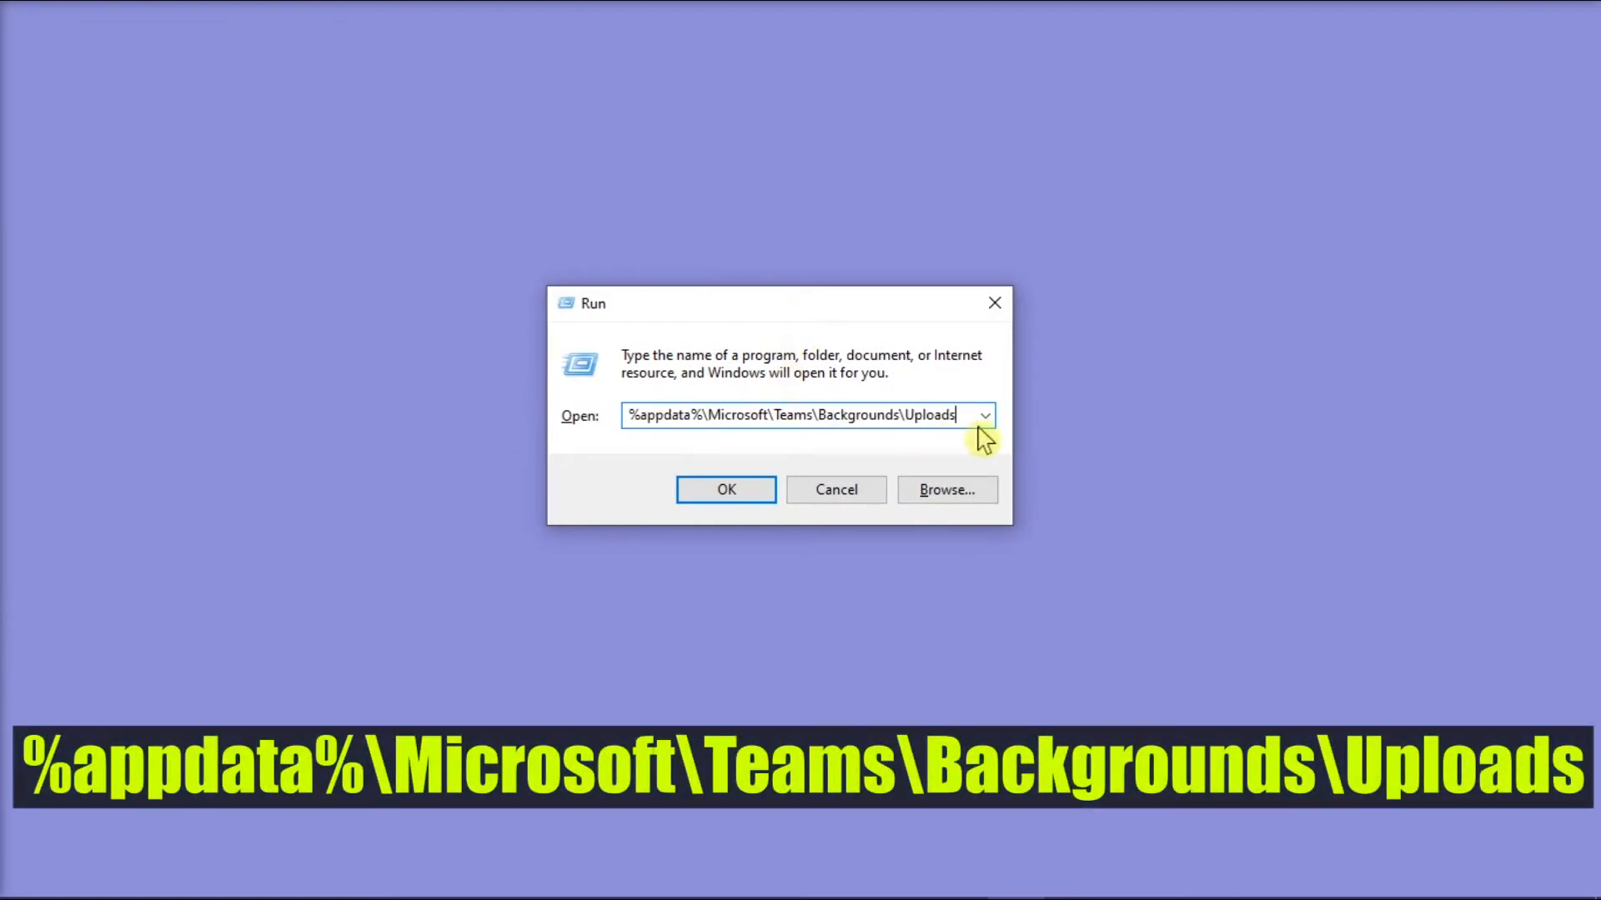
pyautogui.moveTo(962, 421)
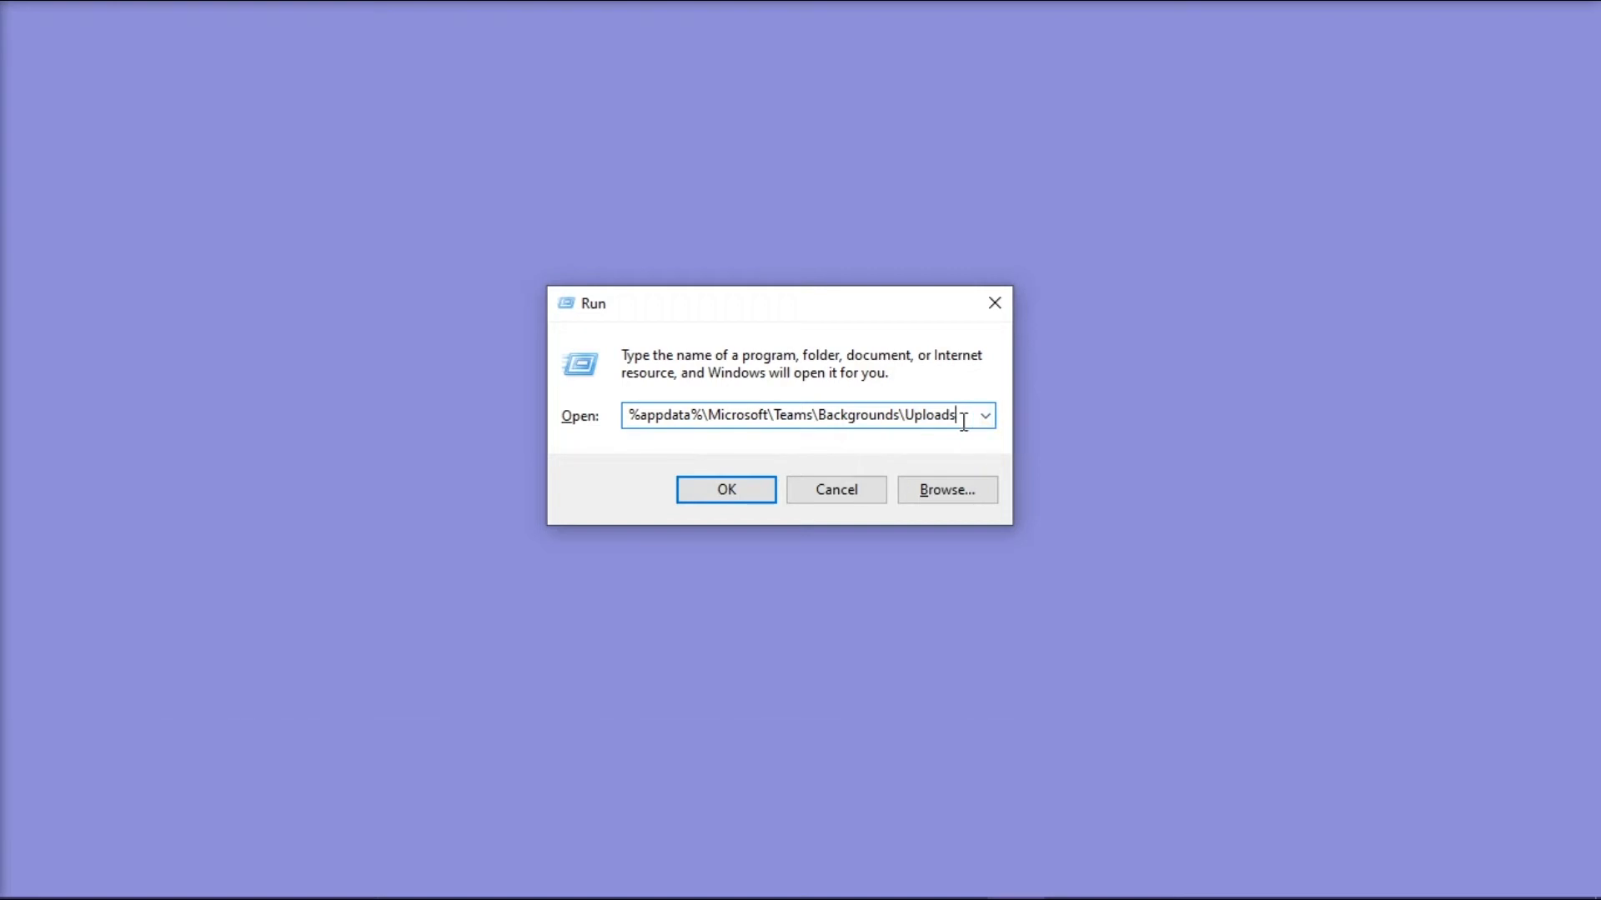
pyautogui.click(726, 488)
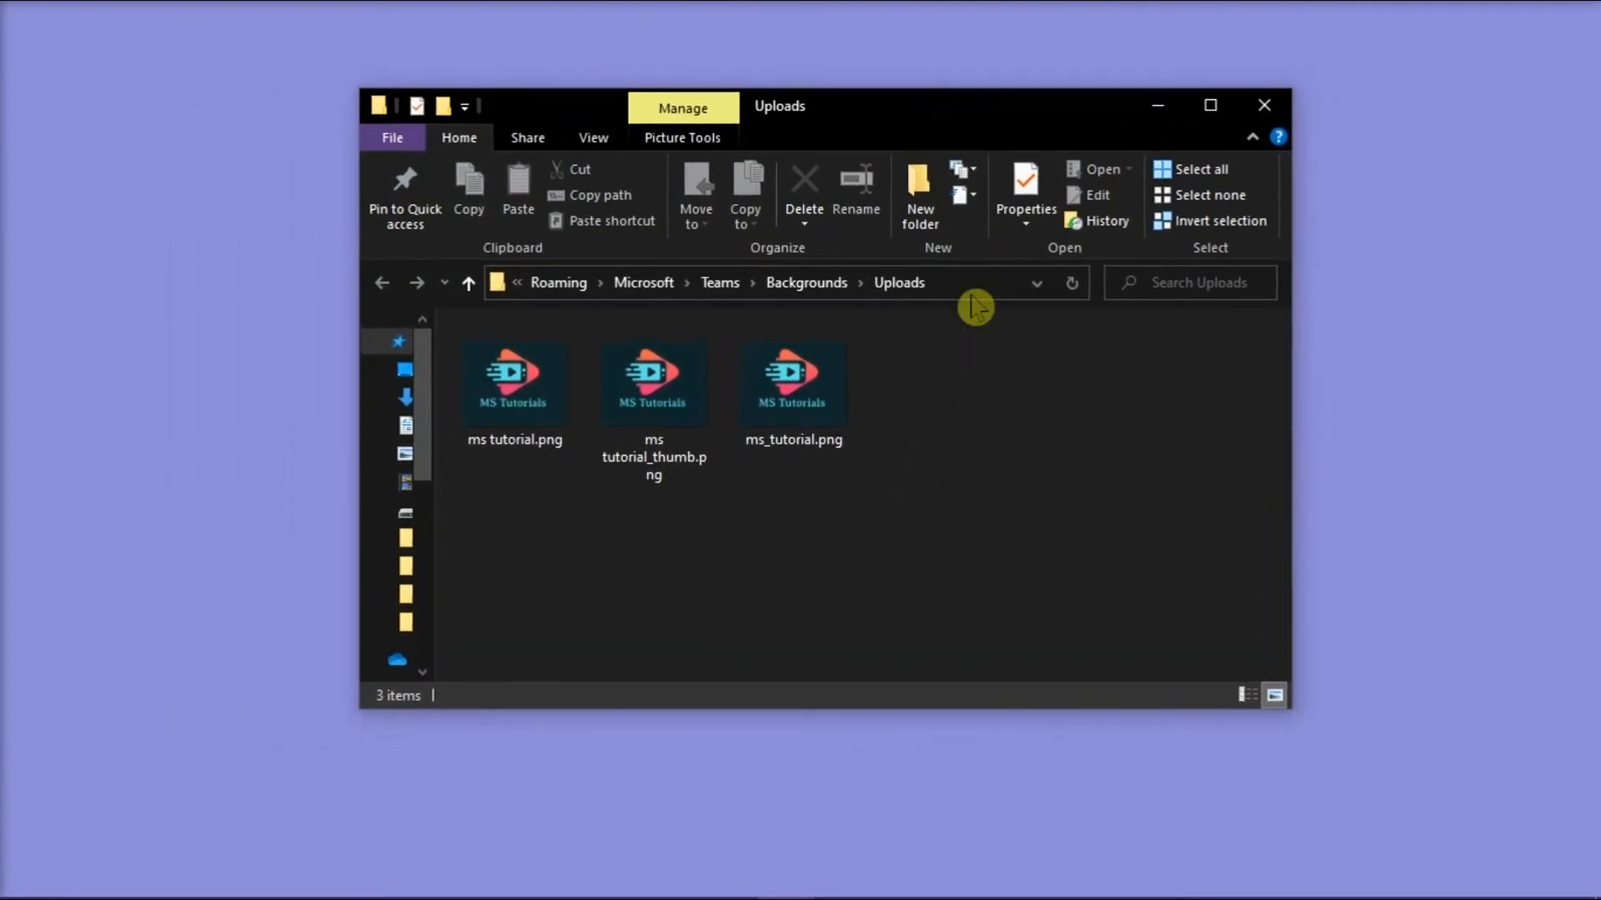
pyautogui.moveTo(977, 443)
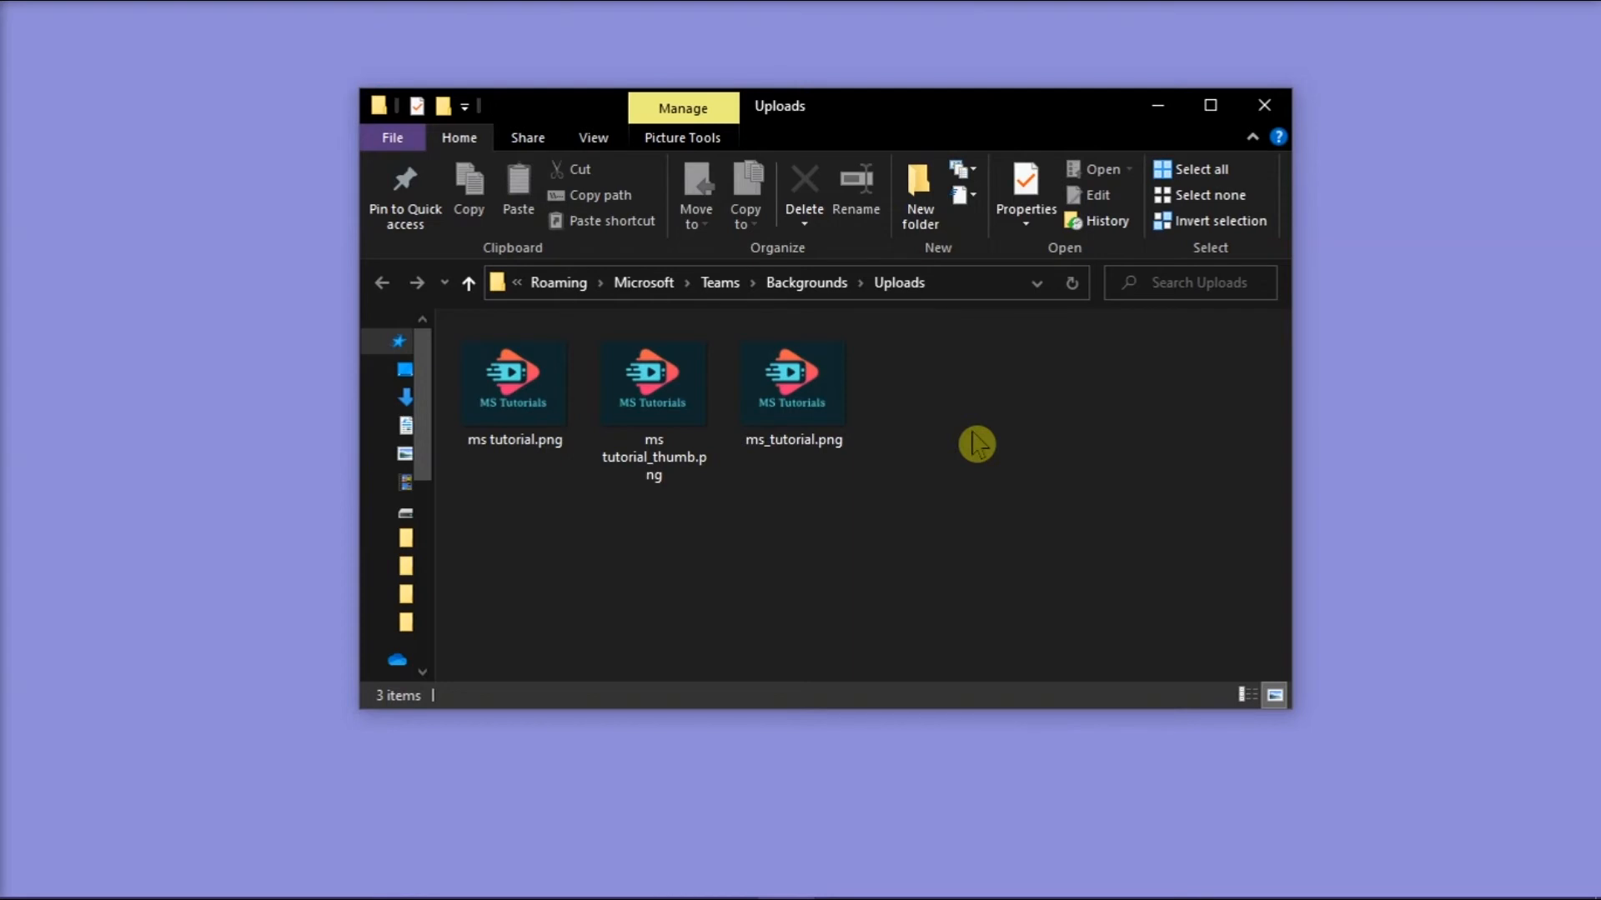
# Step: Delete the thumbnail image, ms_tutorial.png and the last image from the Uploads folder
pyautogui.click(794, 383)
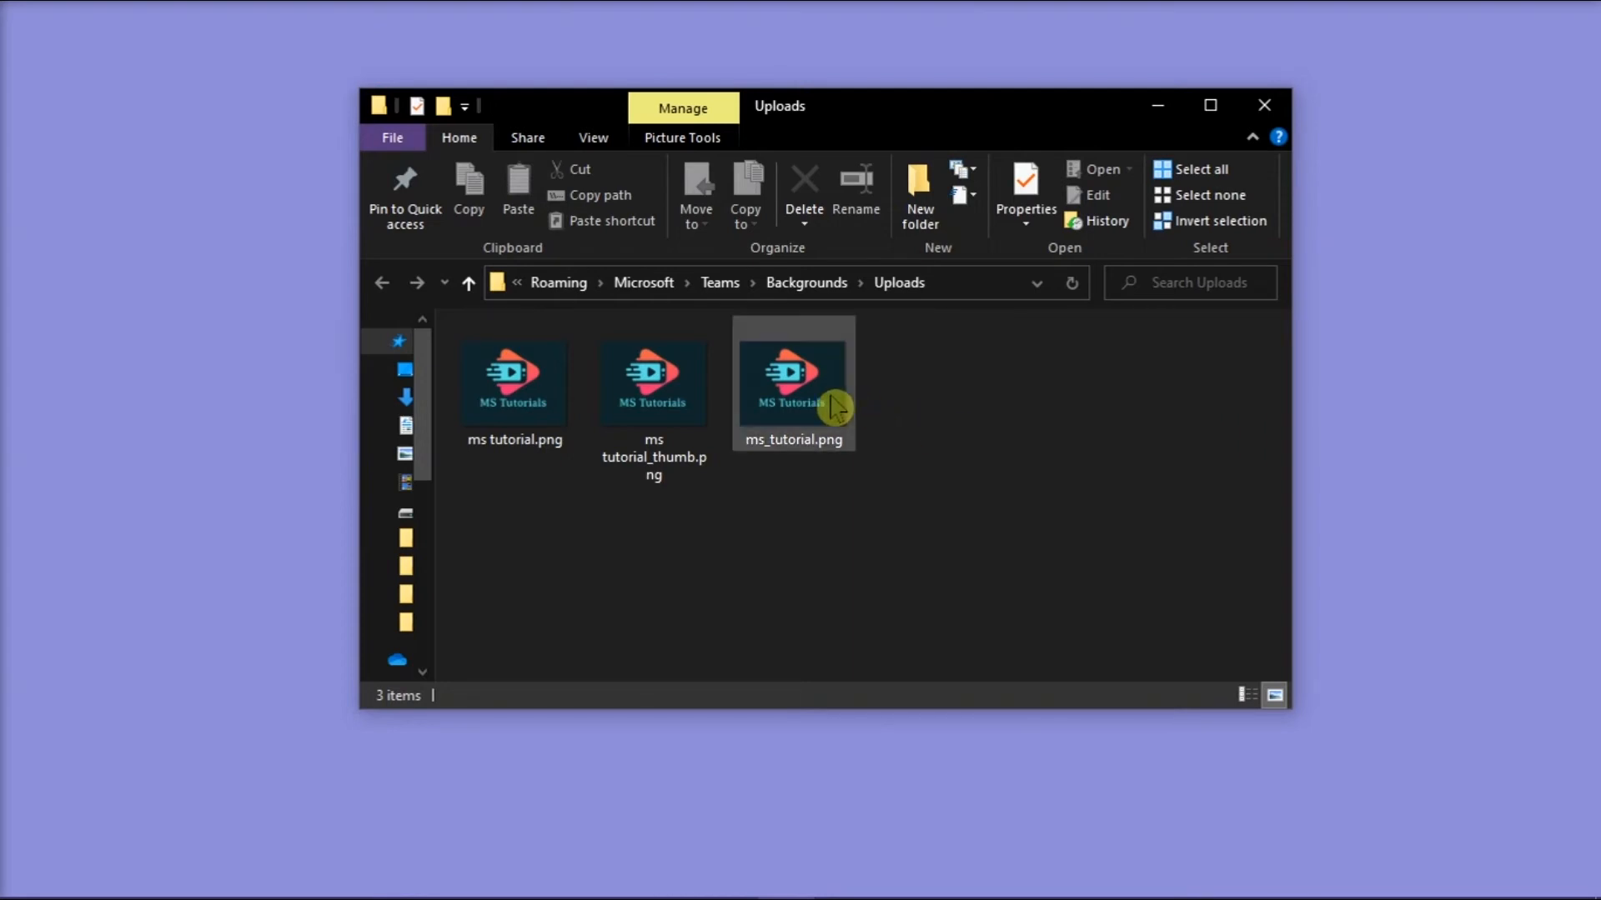
pyautogui.click(653, 384)
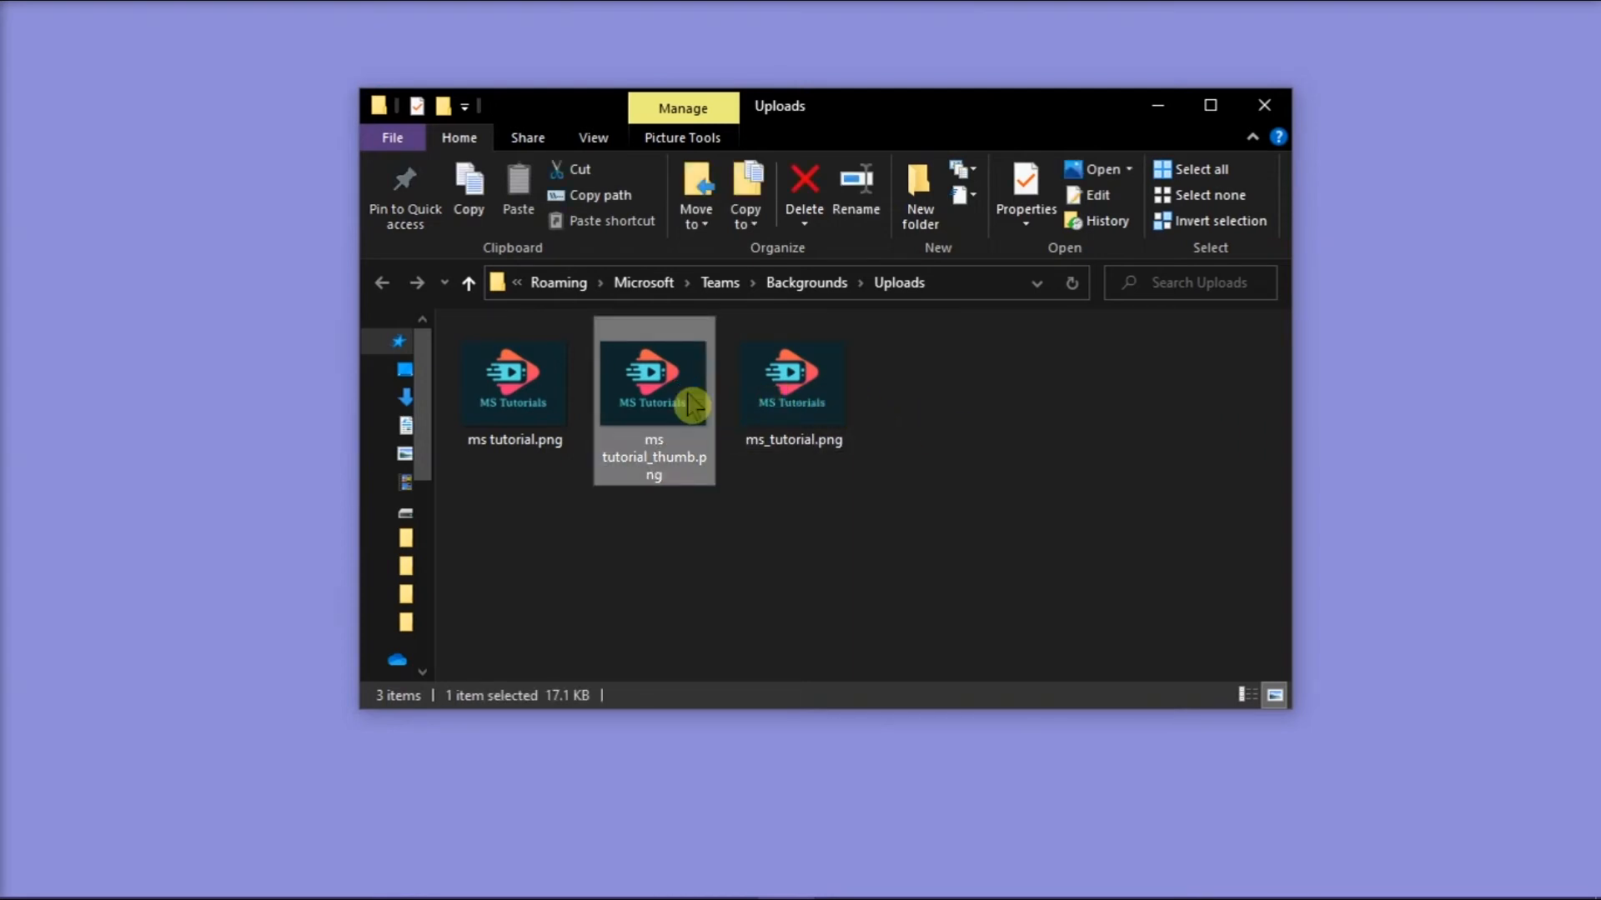
pyautogui.rightClick(654, 398)
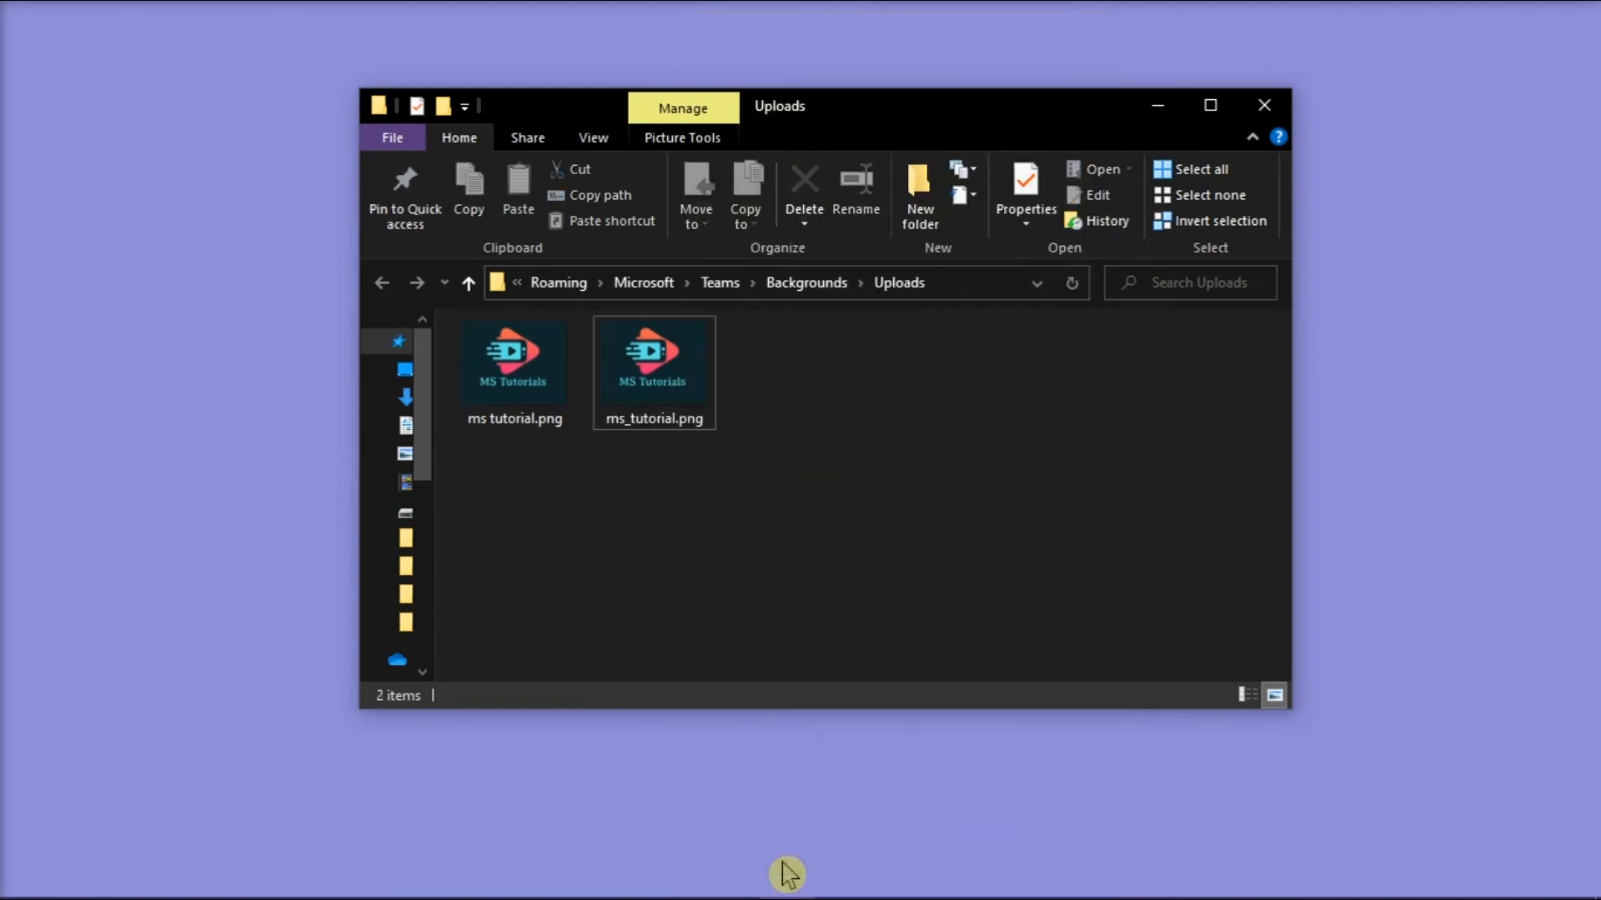
pyautogui.rightClick(654, 362)
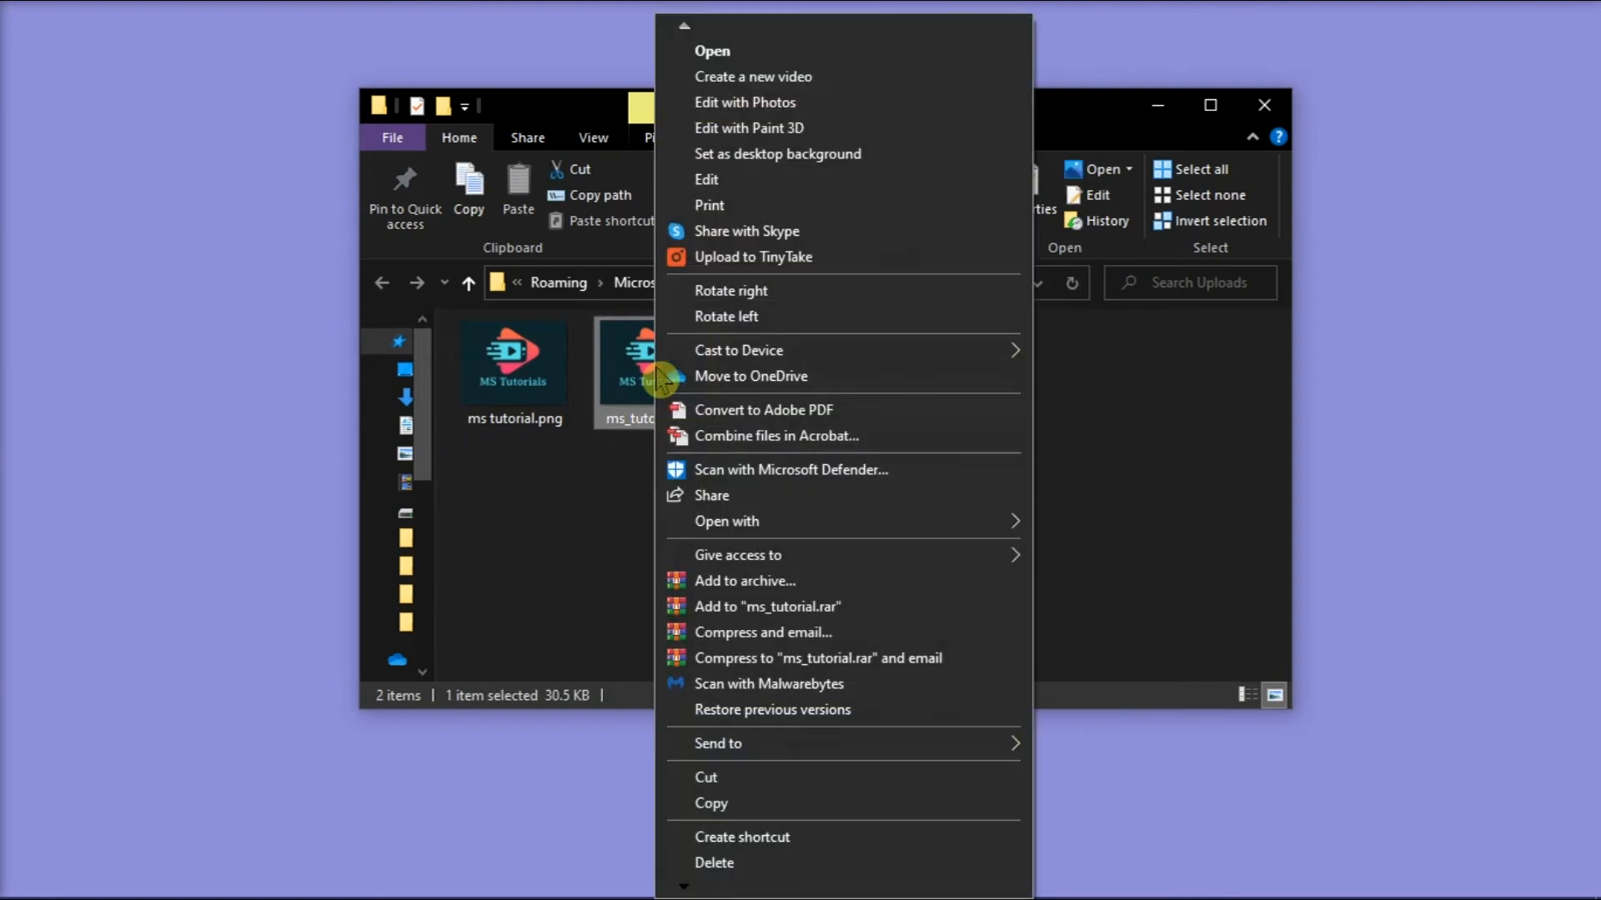
pyautogui.click(715, 862)
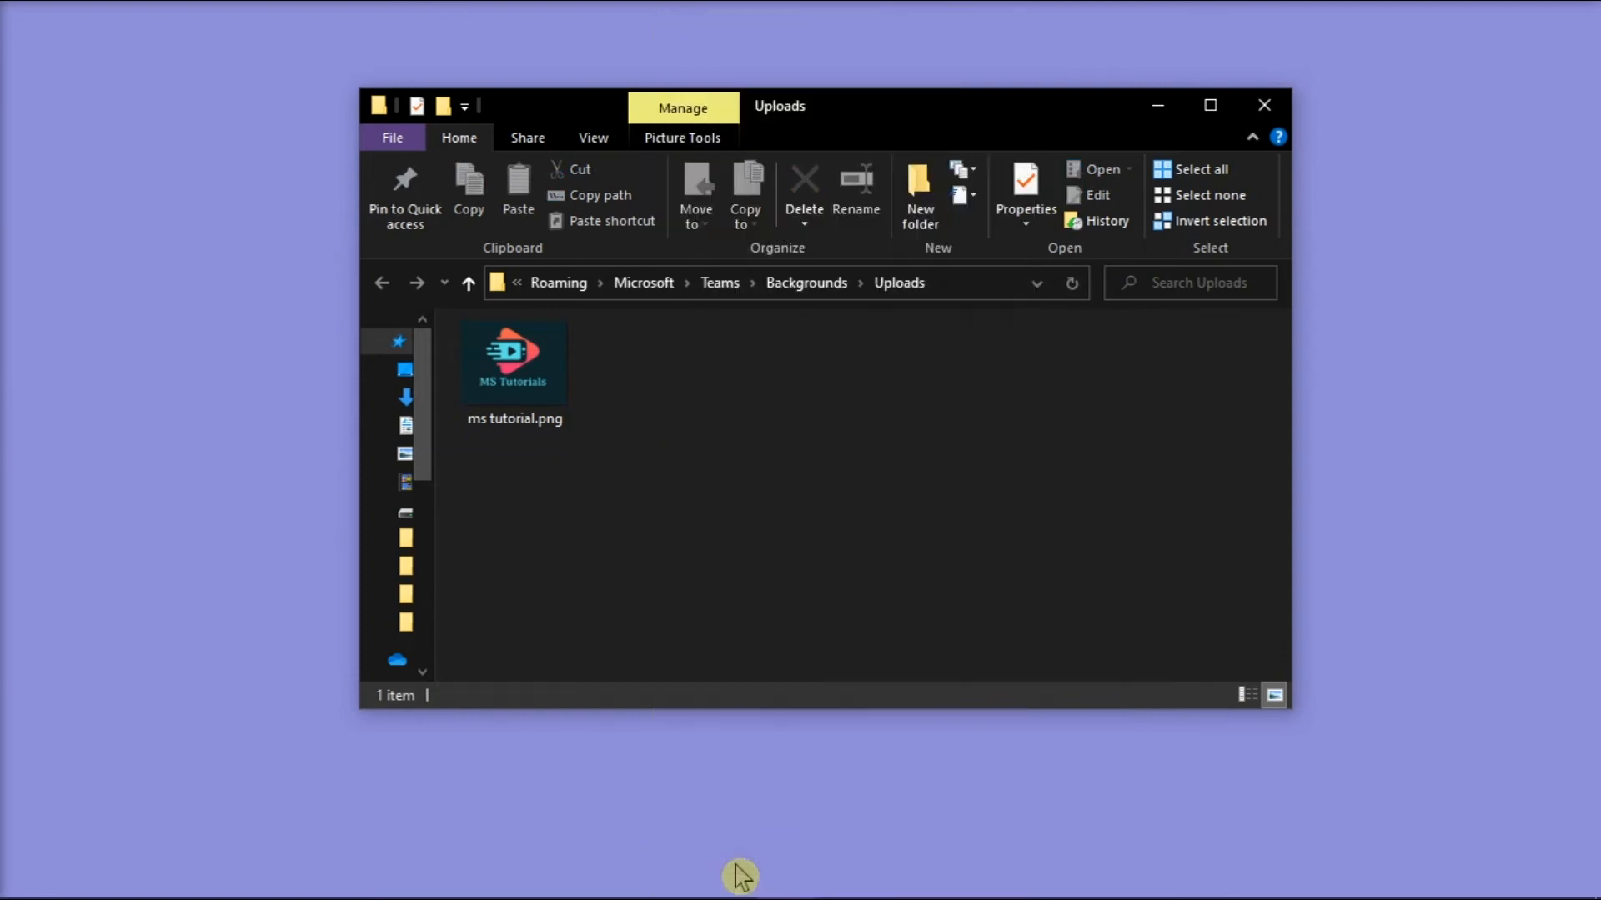
pyautogui.rightClick(514, 361)
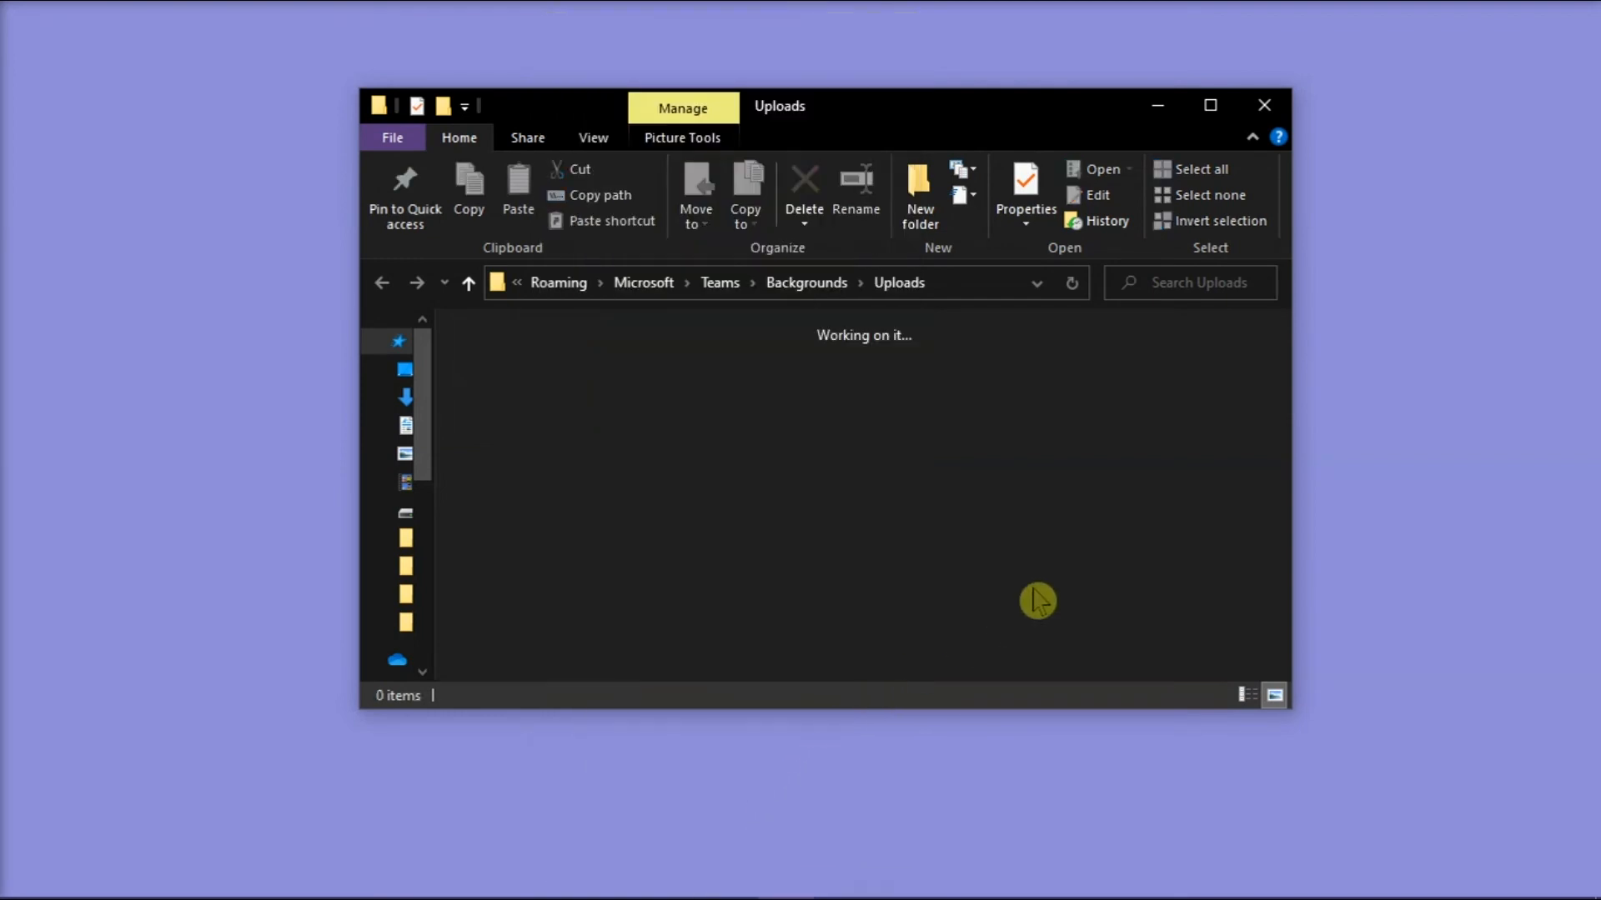
pyautogui.moveTo(1202, 488)
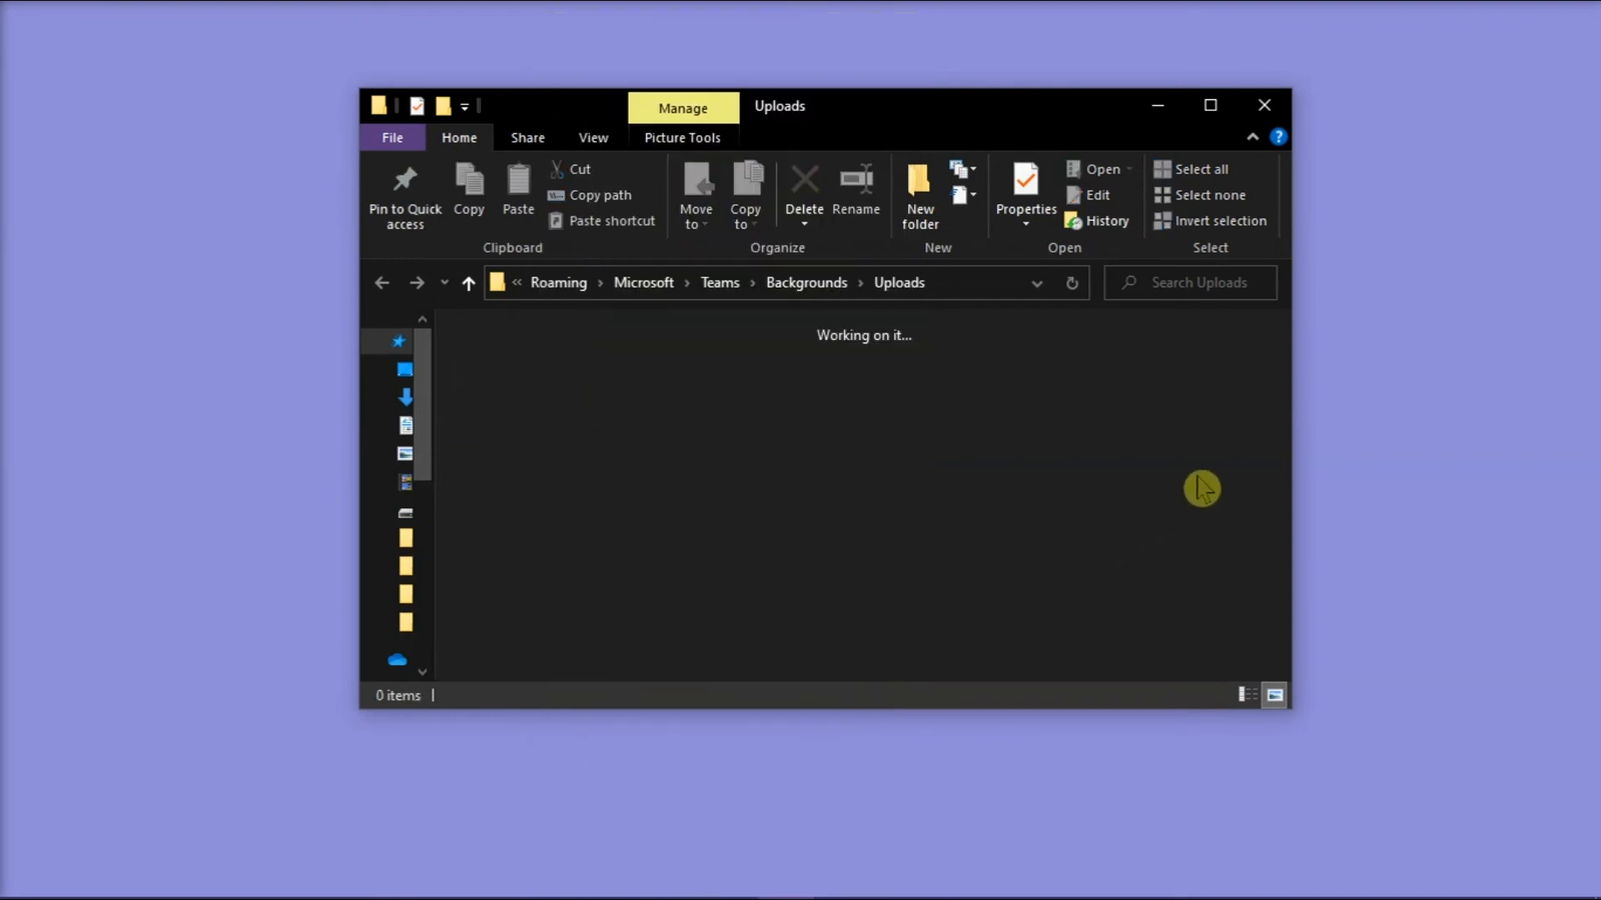